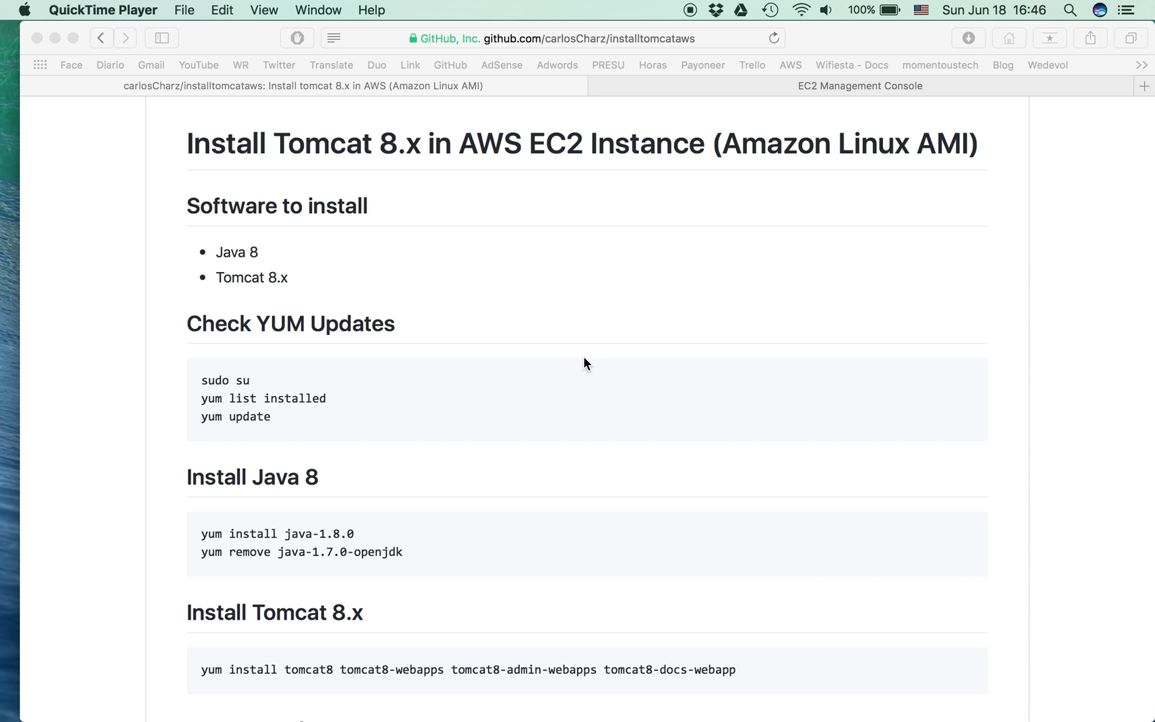
{"action": "mouse_move", "coordinate": [341, 224]}
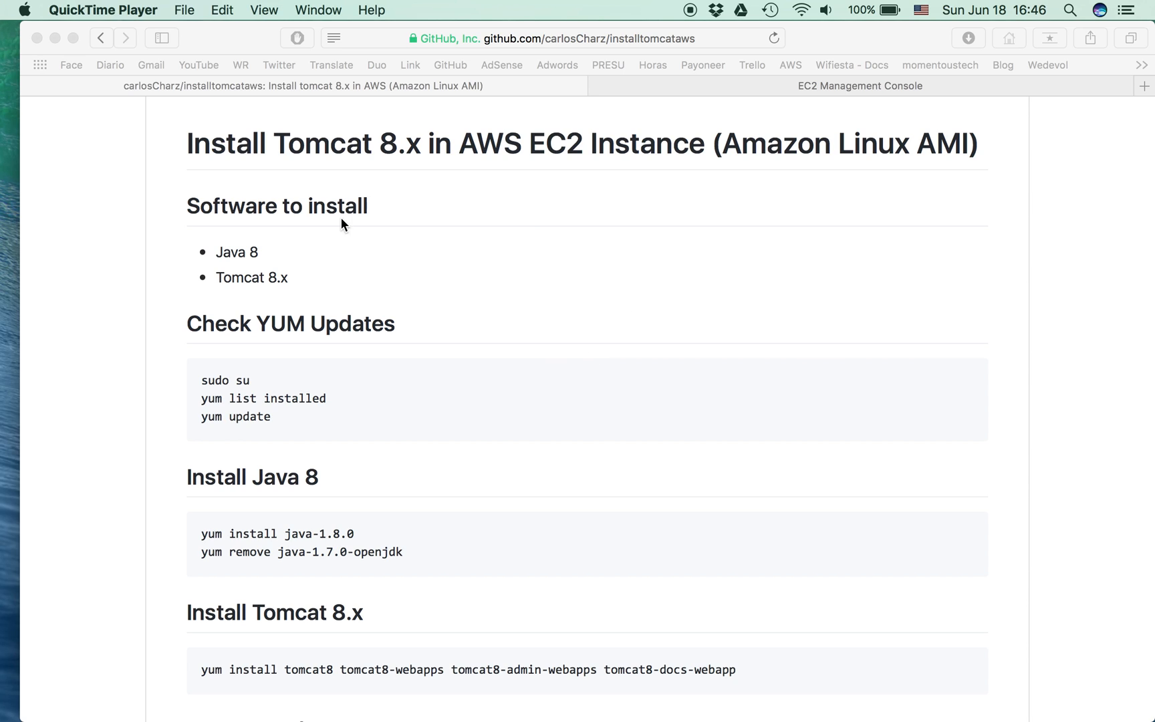
{"action": "mouse_move", "coordinate": [388, 218]}
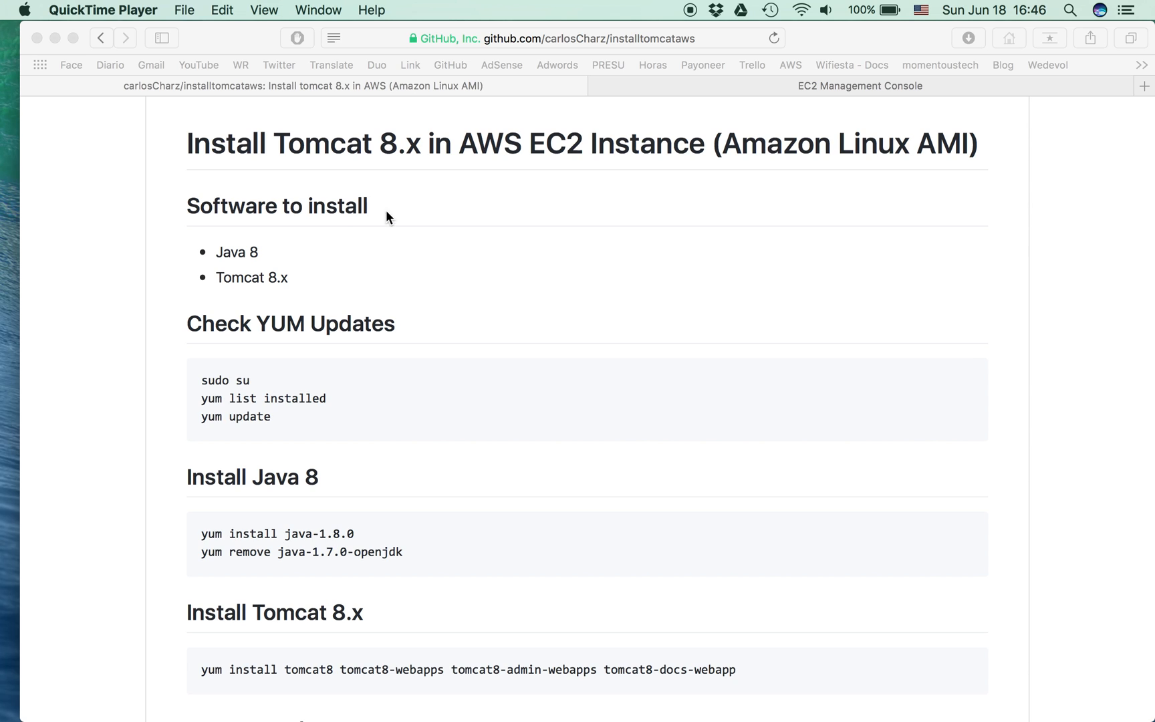
{"action": "mouse_move", "coordinate": [298, 296]}
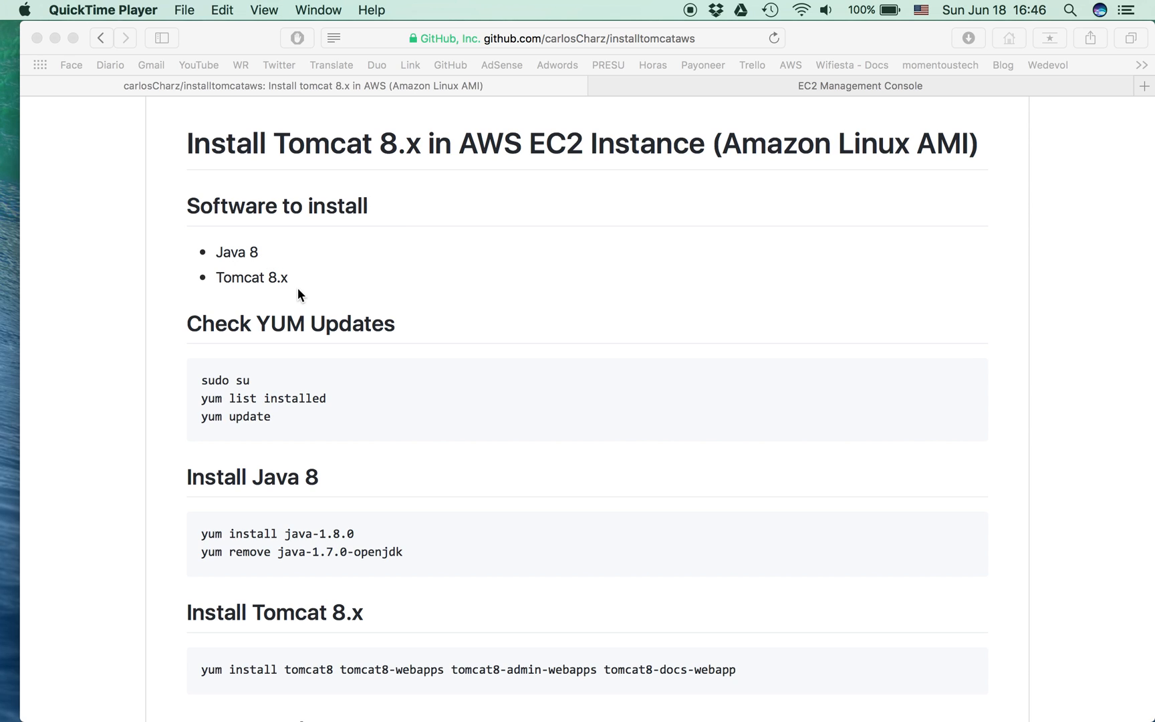
Scroll the installtomcataws README down to the Check YUM Updates section, then focus the terminal.
{"action": "scroll", "scroll_direction": "down", "scroll_amount": 3}
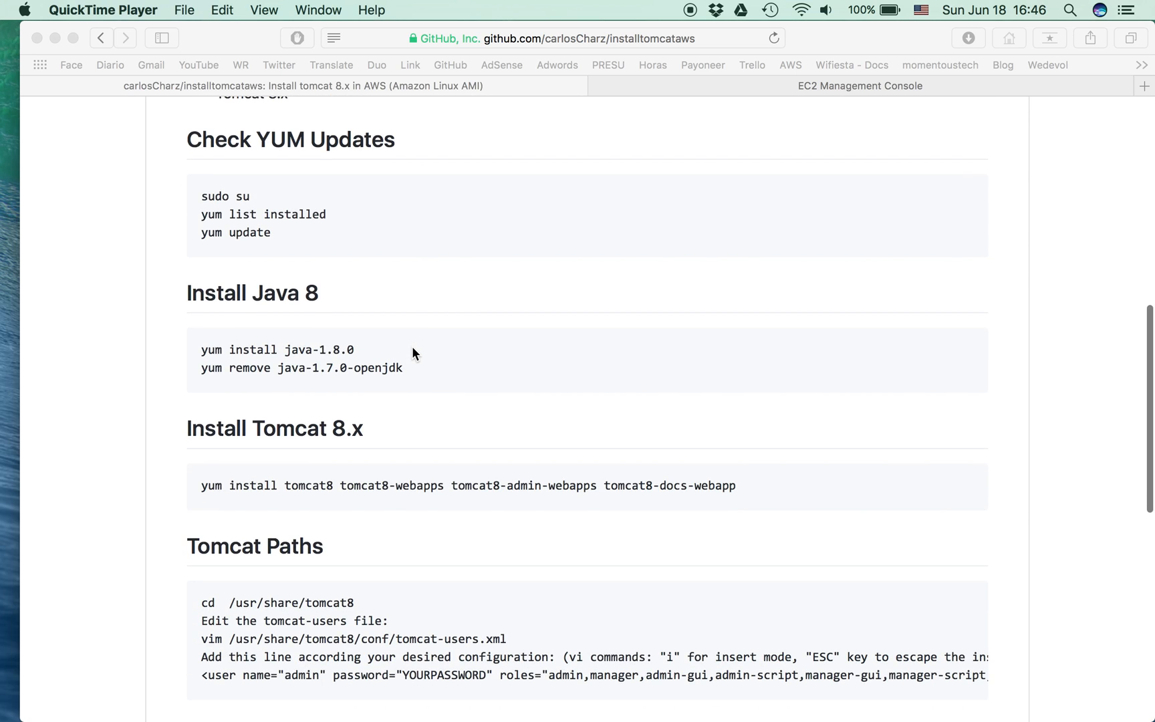
{"action": "scroll", "scroll_direction": "down", "scroll_amount": 3}
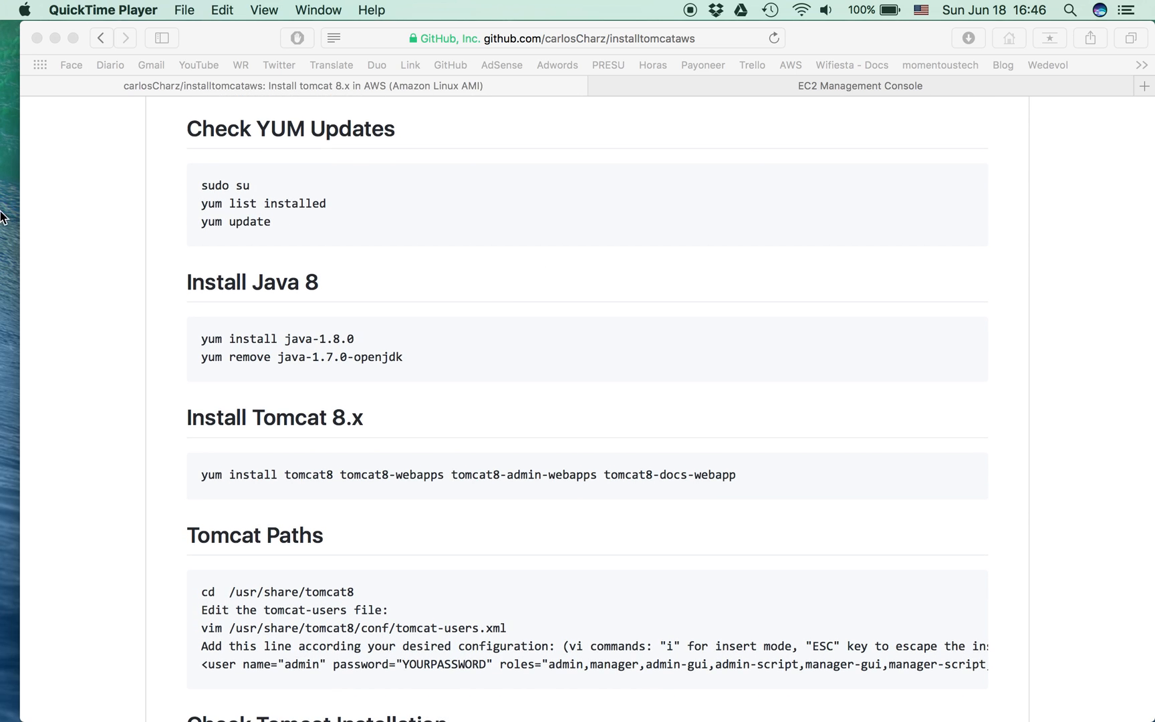
{"action": "left_click", "coordinate": [34, 377]}
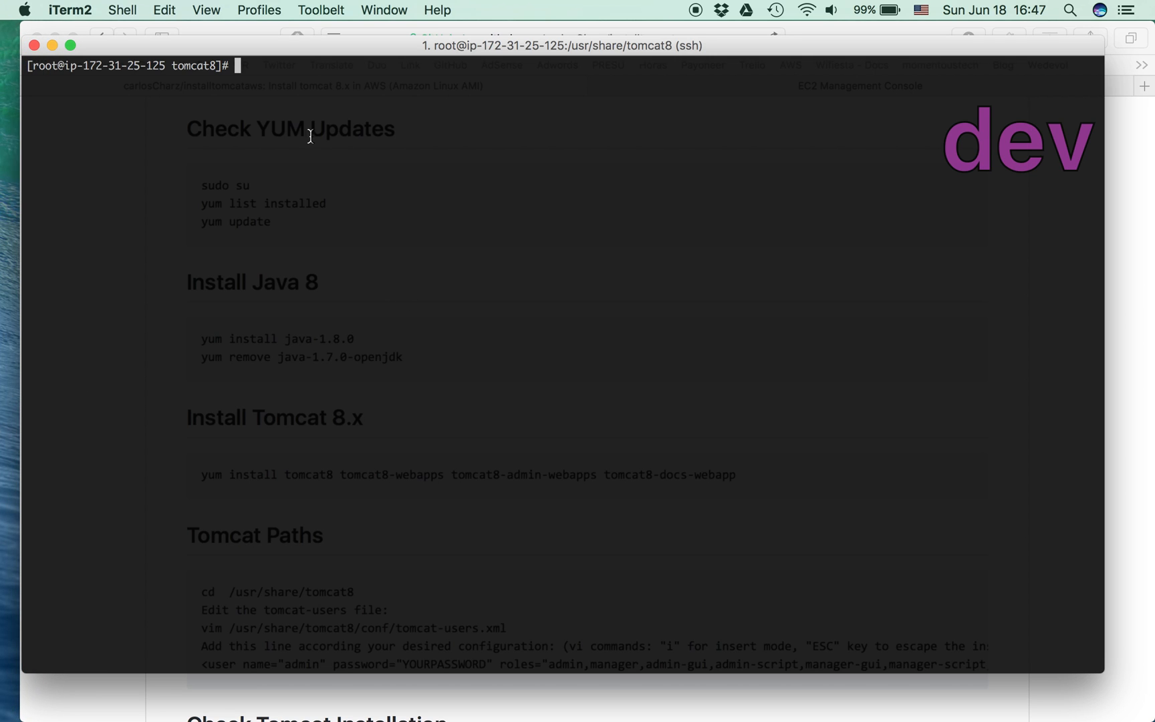
{"action": "mouse_move", "coordinate": [754, 166]}
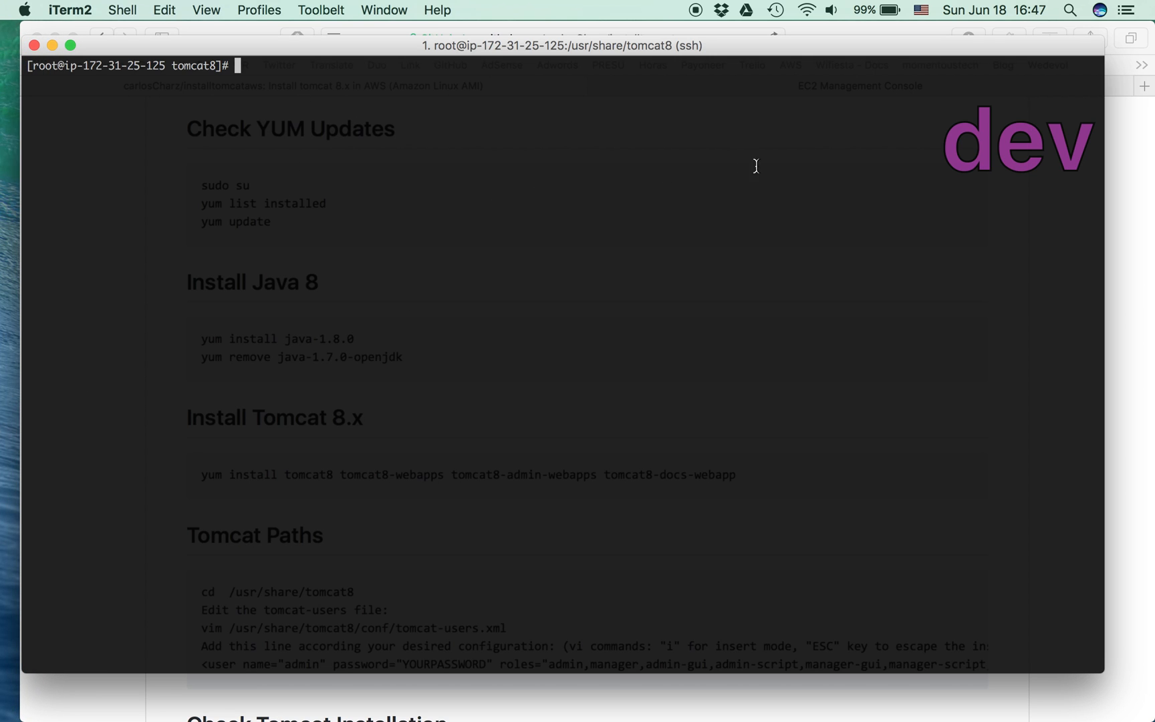
{"action": "mouse_move", "coordinate": [253, 197]}
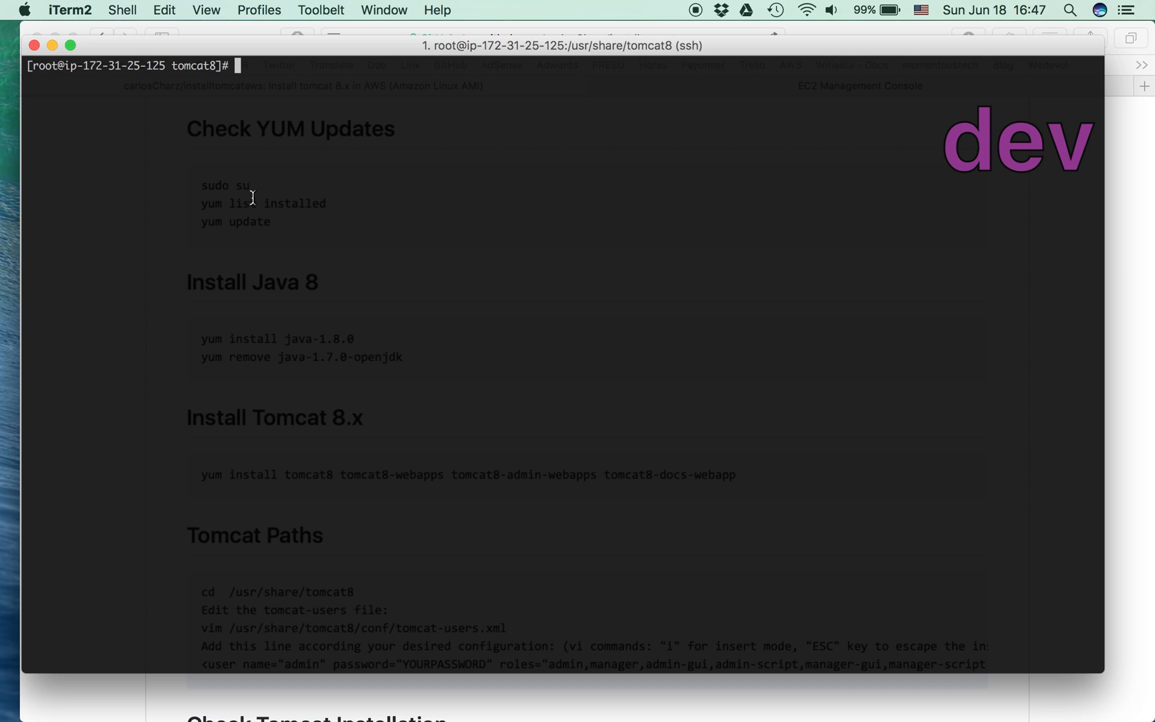
{"action": "mouse_move", "coordinate": [274, 155]}
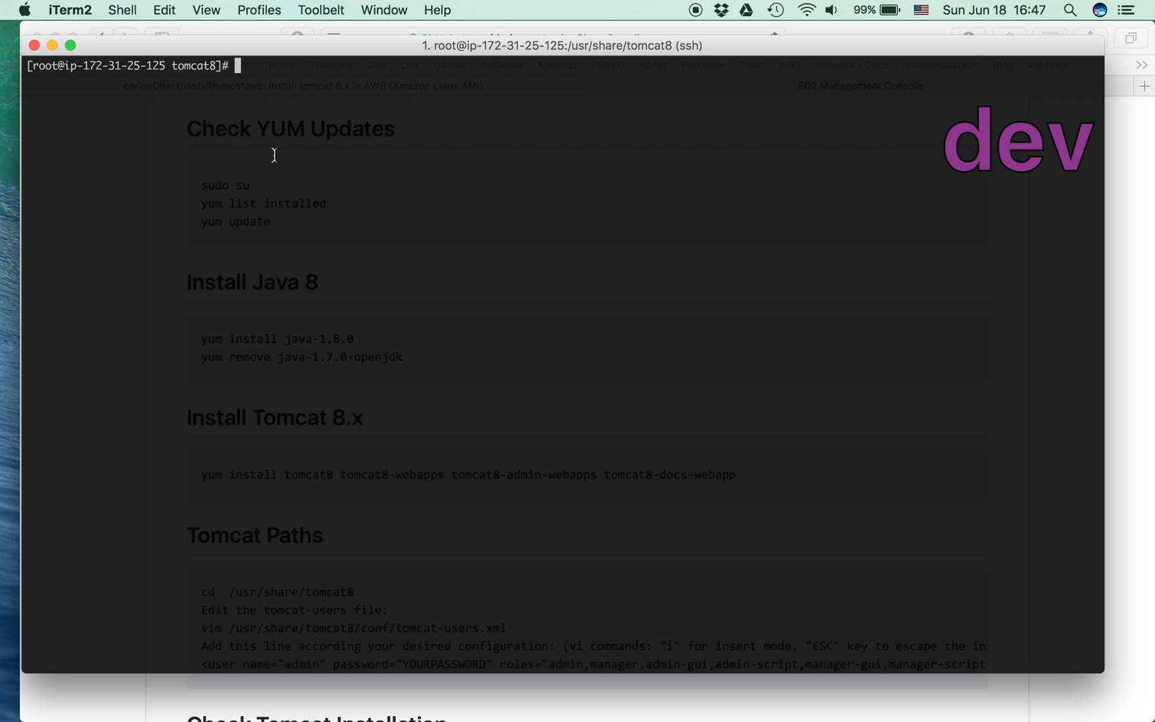
{"action": "mouse_move", "coordinate": [432, 145]}
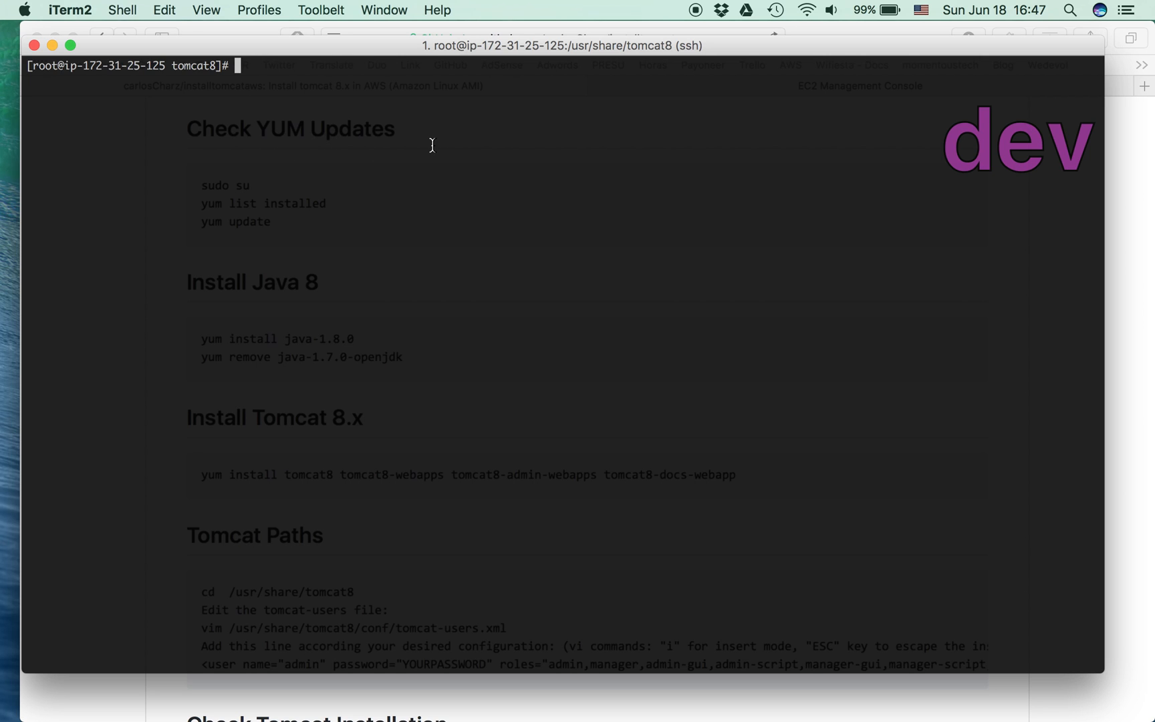
Run 'yum update' at the EC2 instance's root prompt.
{"action": "key", "text": "cmd+tab"}
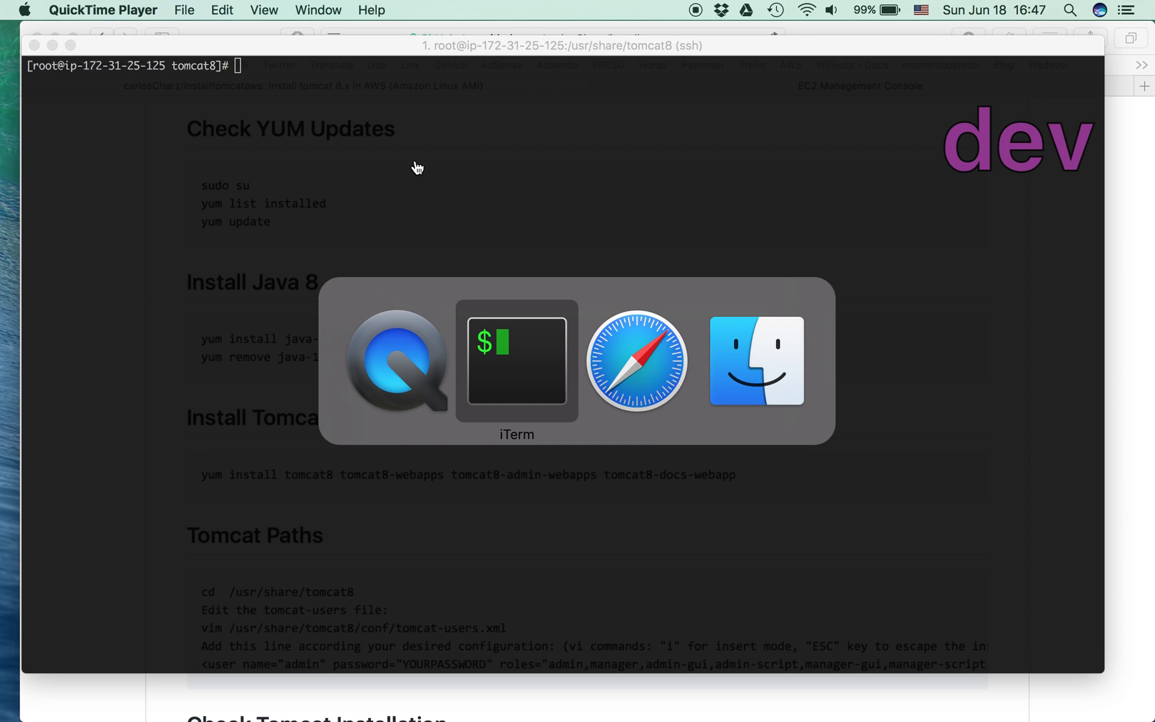
{"action": "left_click", "coordinate": [637, 360]}
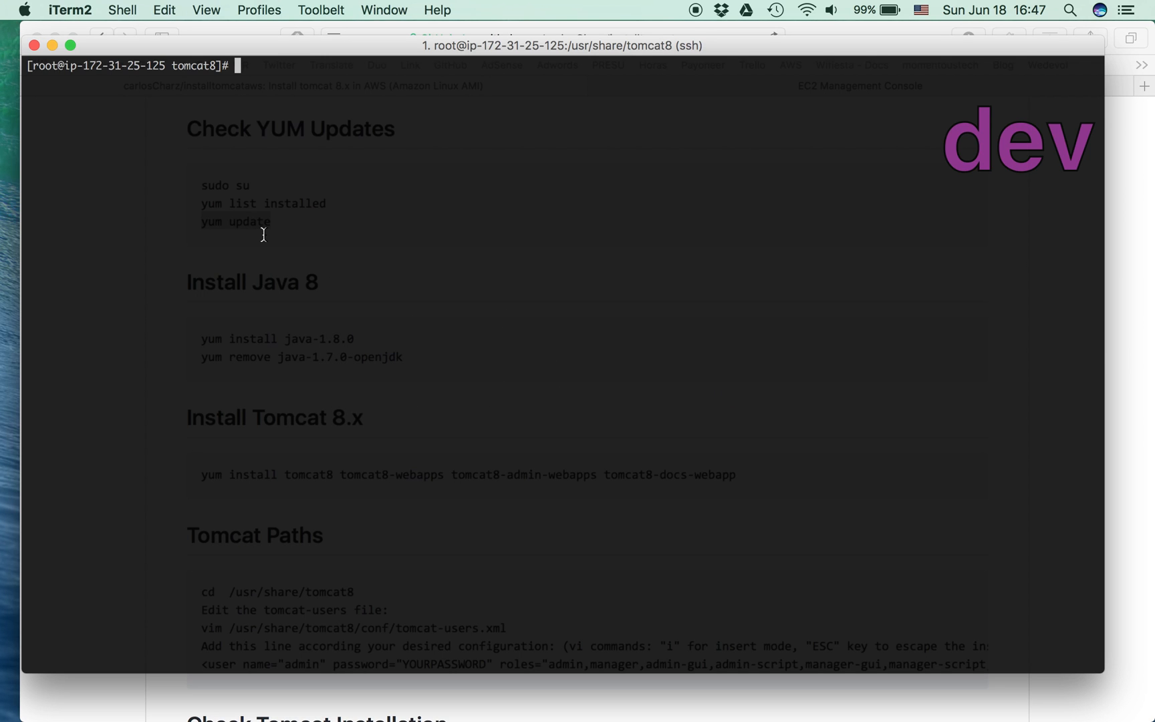
{"action": "type", "text": "yum update"}
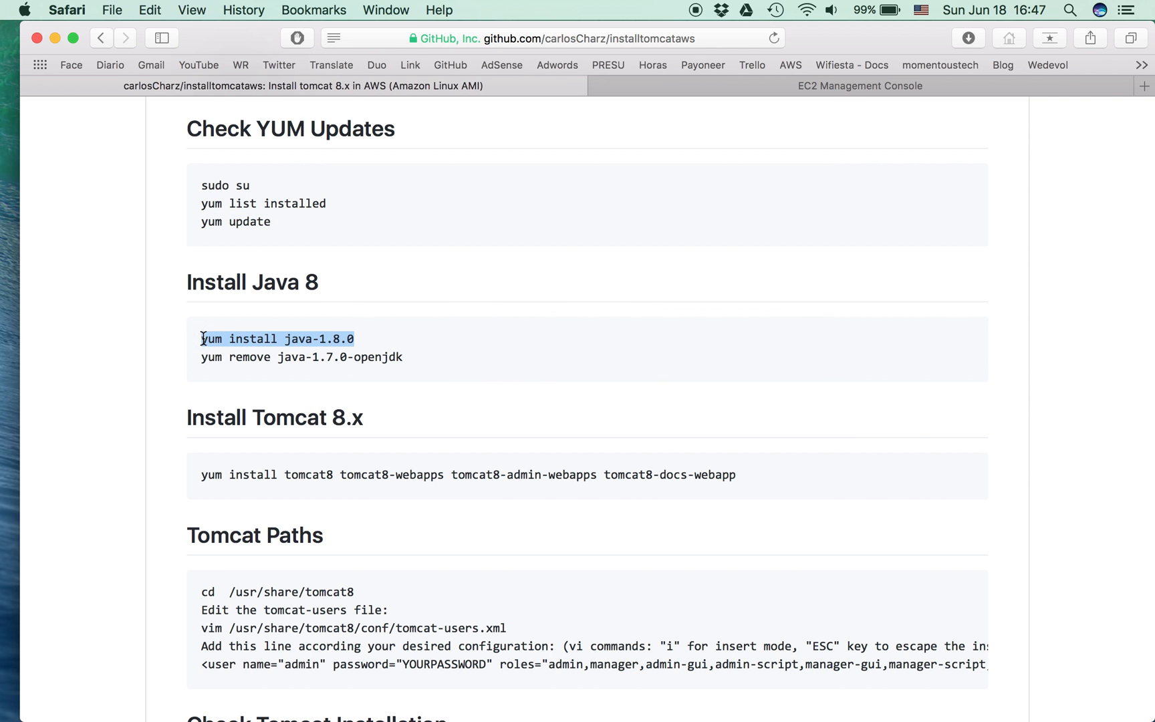
Run the Java 8 install and Java 1.7 removal commands, then select 'cd /usr/share/tomcat8'.
{"action": "key", "text": "cmd+tab"}
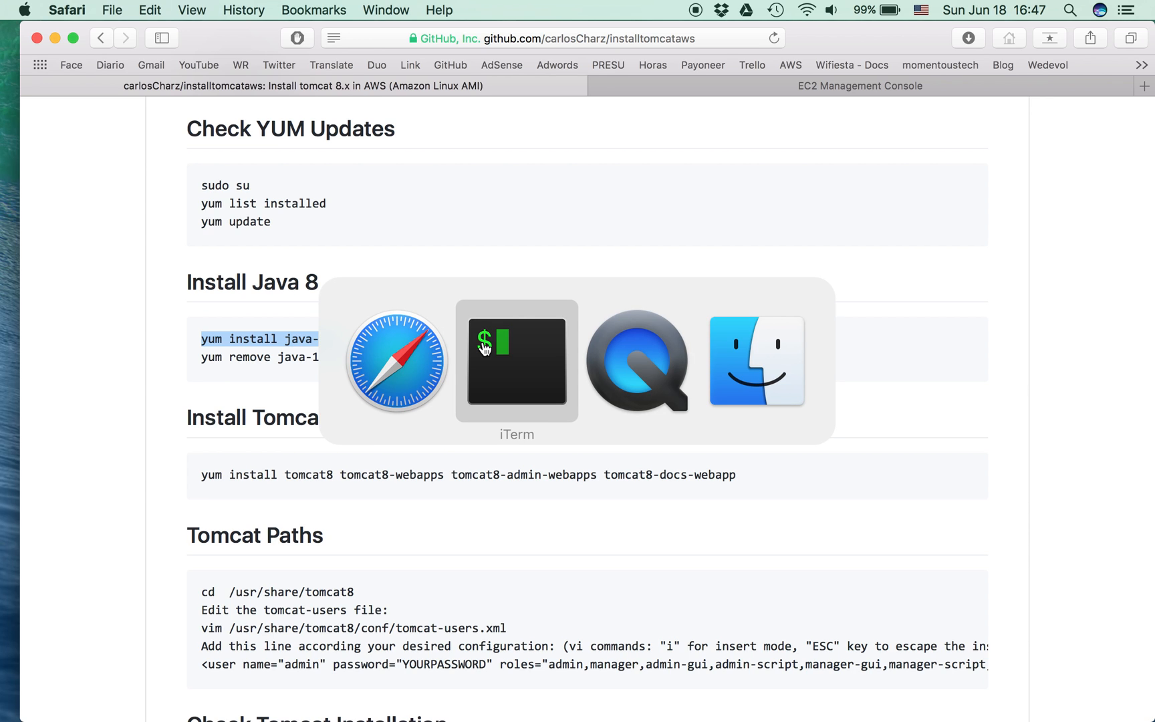
{"action": "left_click", "coordinate": [516, 361]}
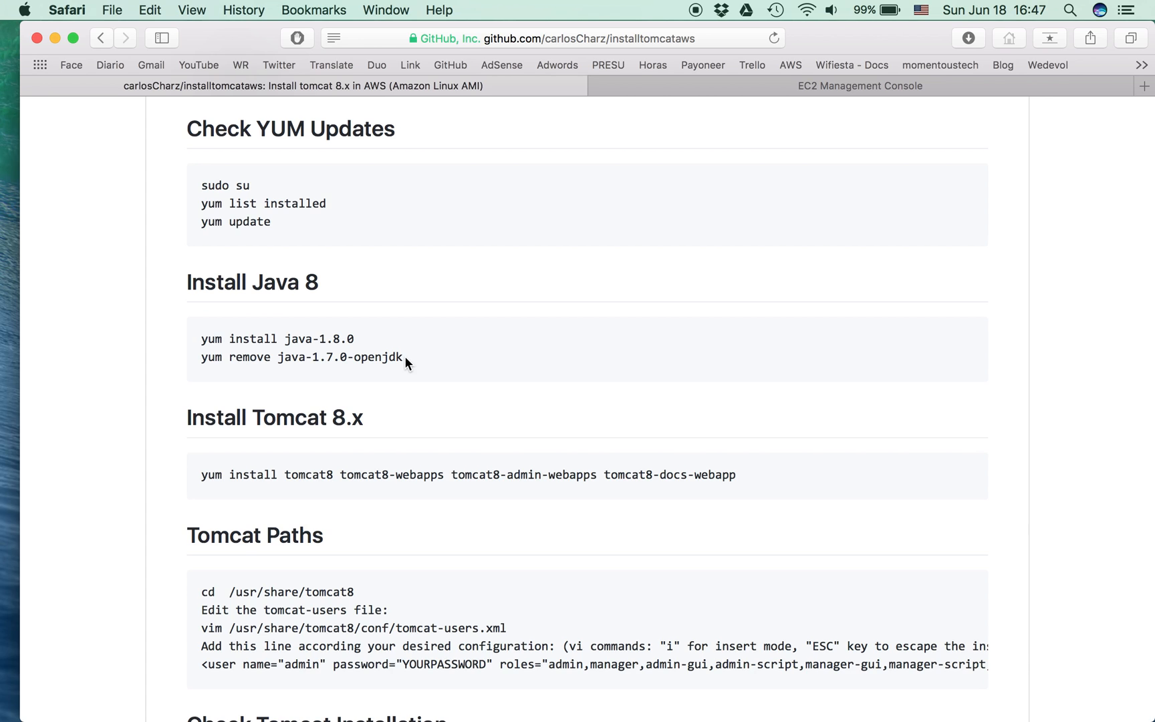
{"action": "double_click", "coordinate": [301, 357]}
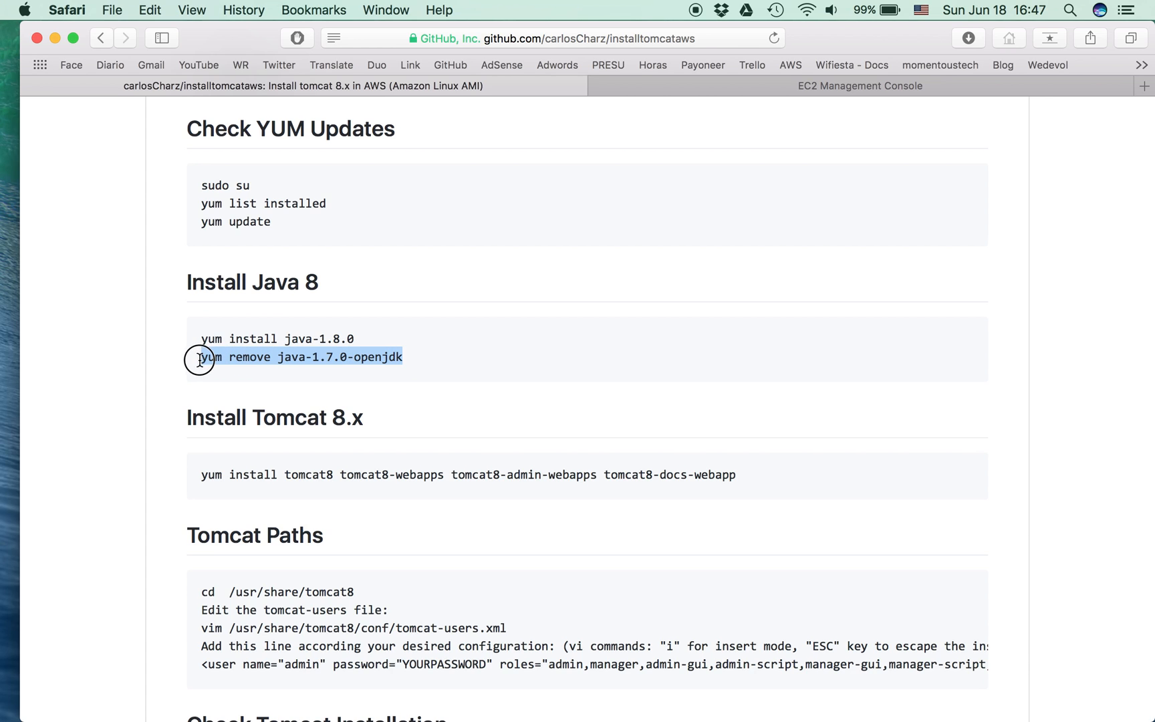
{"action": "key", "text": "cmd+tab"}
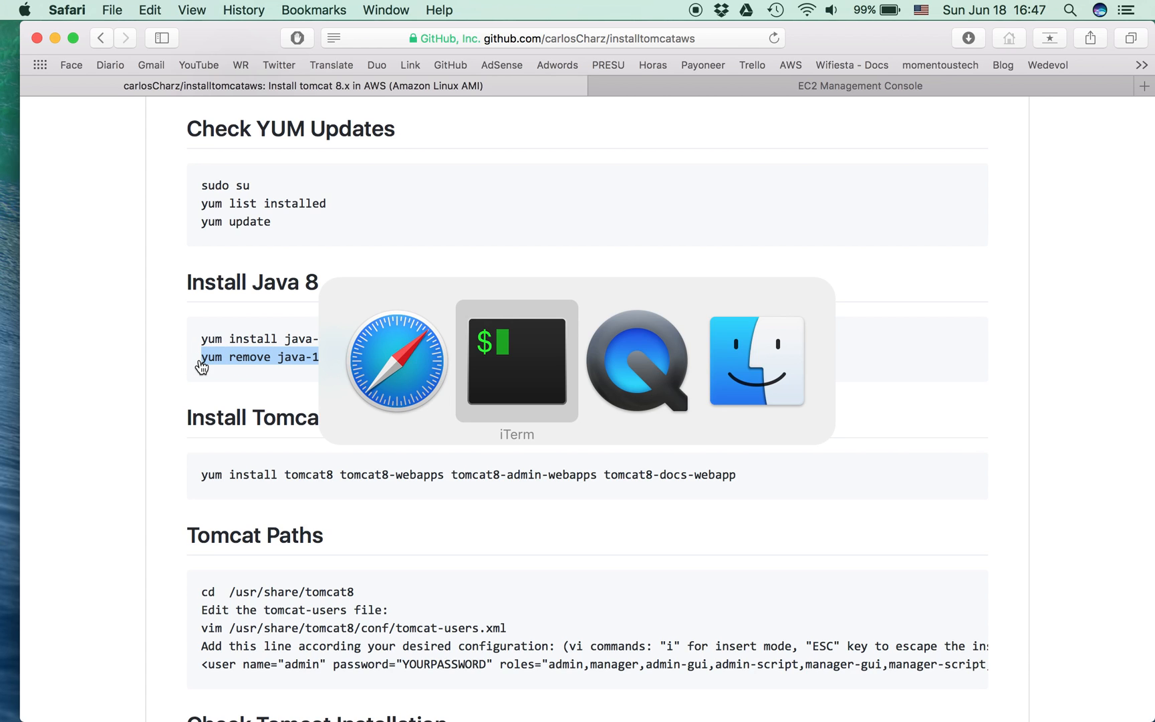
{"action": "left_click", "coordinate": [517, 361]}
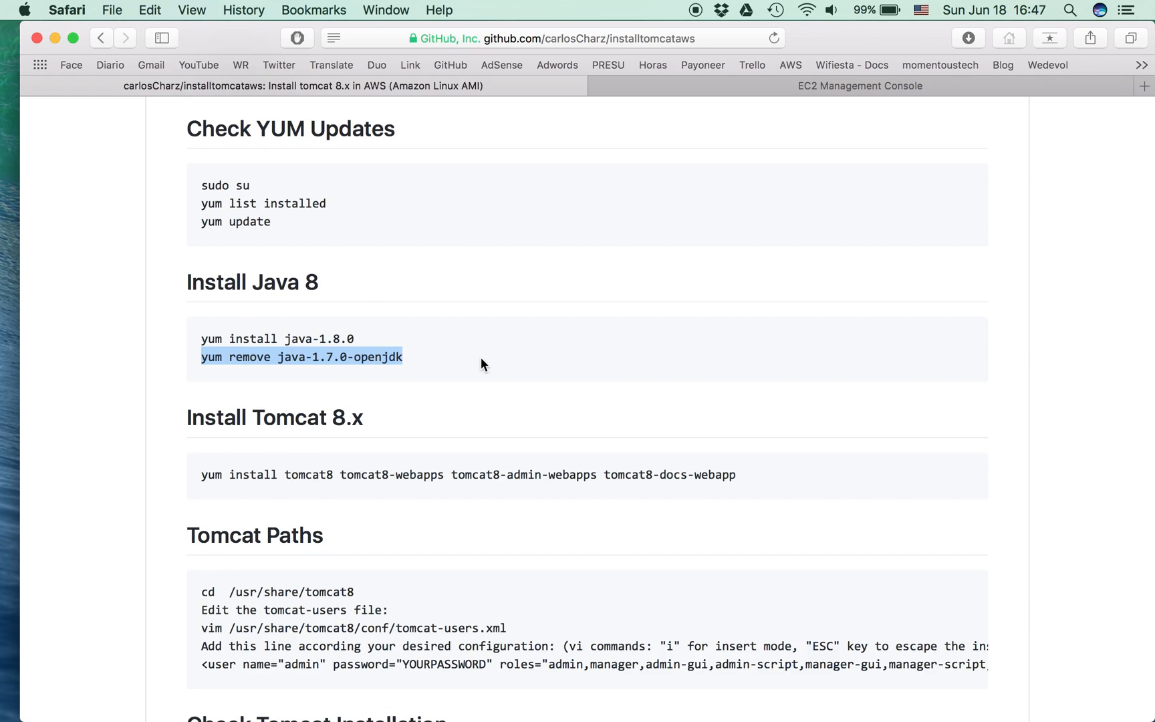
{"action": "scroll", "scroll_direction": "down", "scroll_amount": 3}
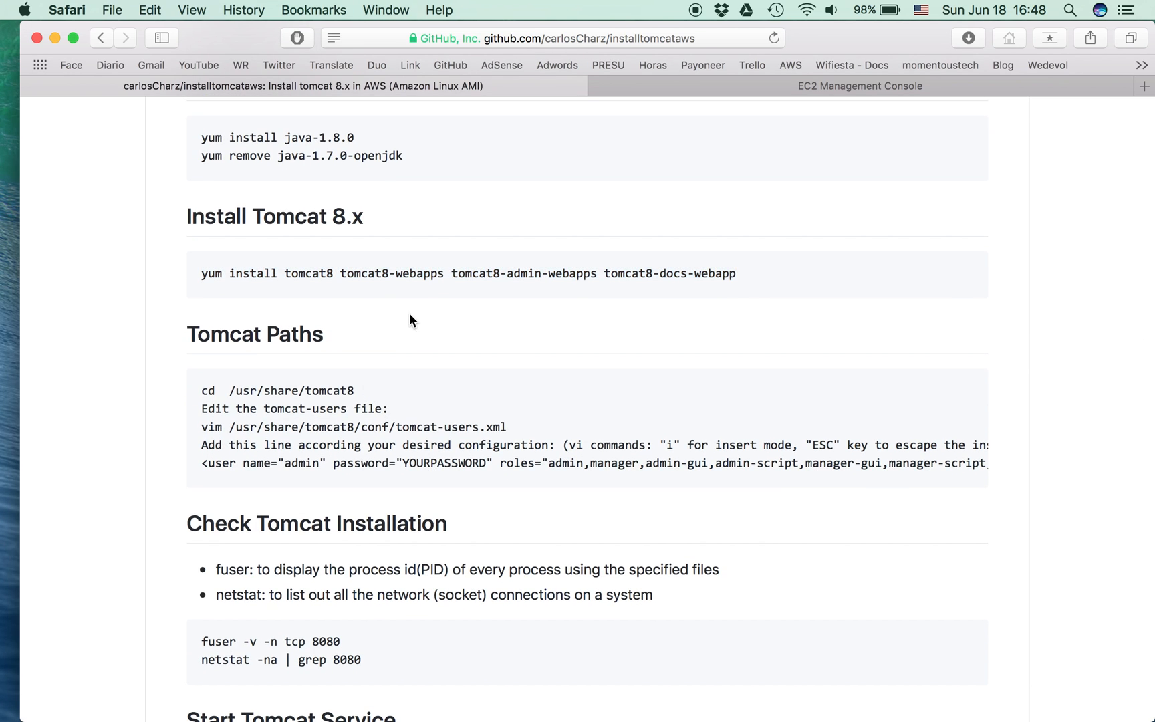
{"action": "mouse_move", "coordinate": [365, 399]}
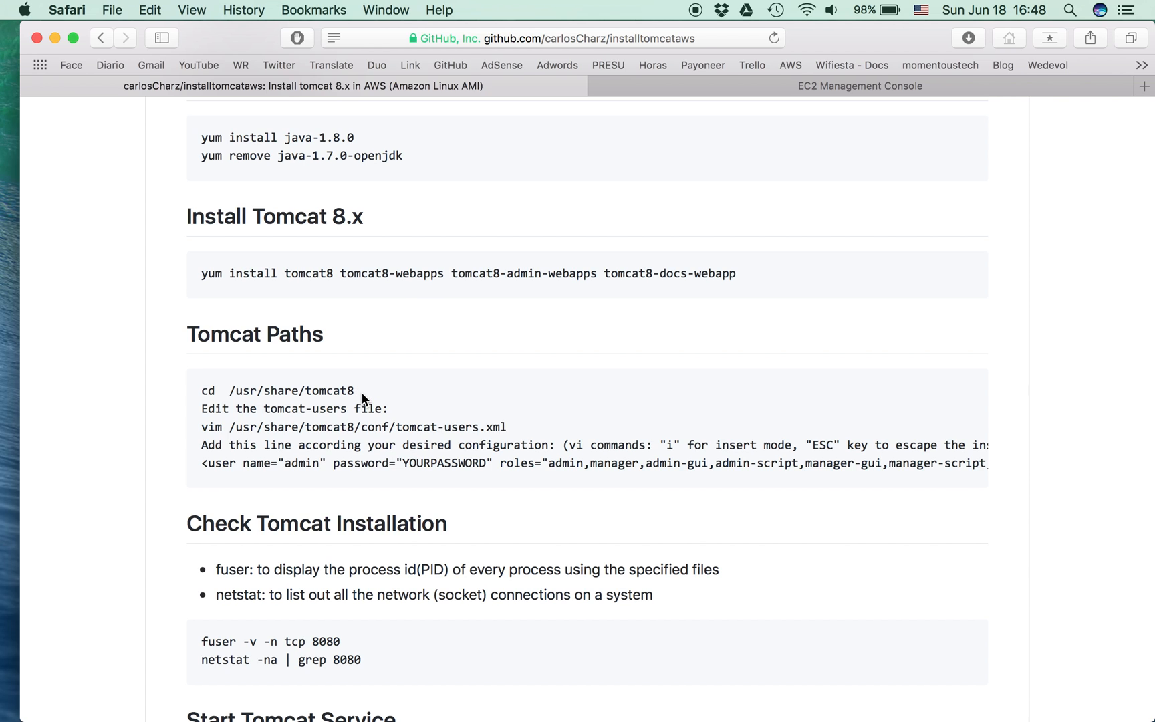
{"action": "double_click", "coordinate": [276, 390]}
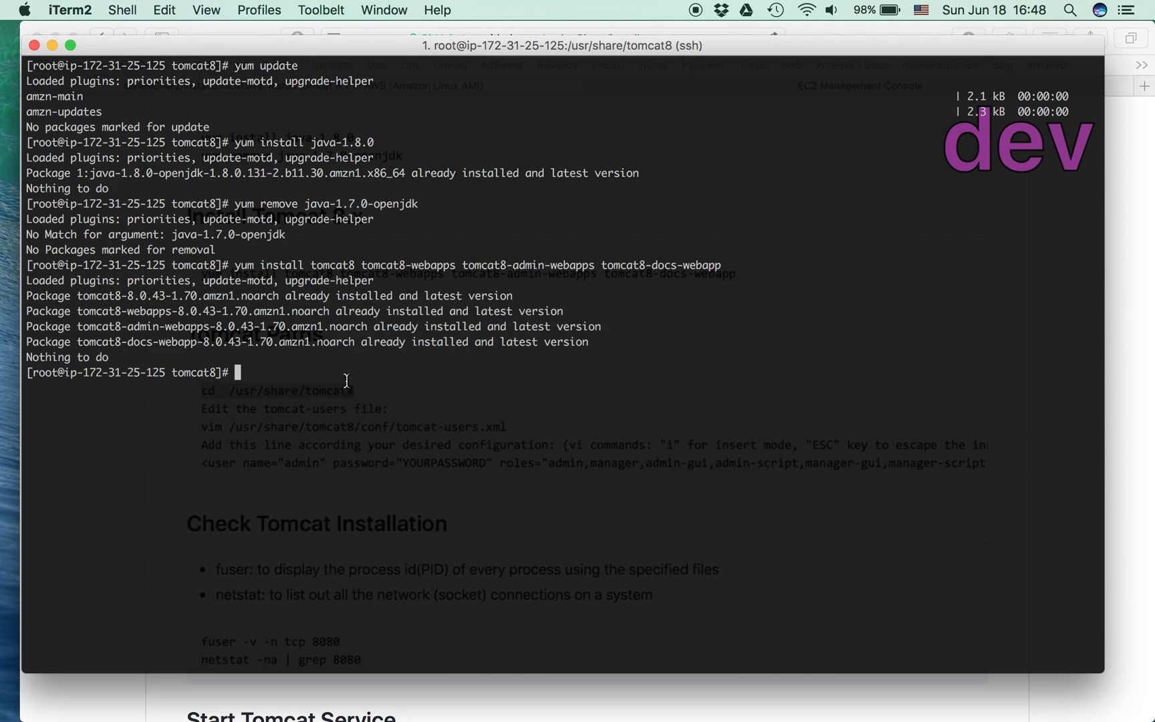
Run 'cd /usr/share/tomcat8' followed by 'ls' on the server.
{"action": "type", "text": "cd /usr/share/tomcat8"}
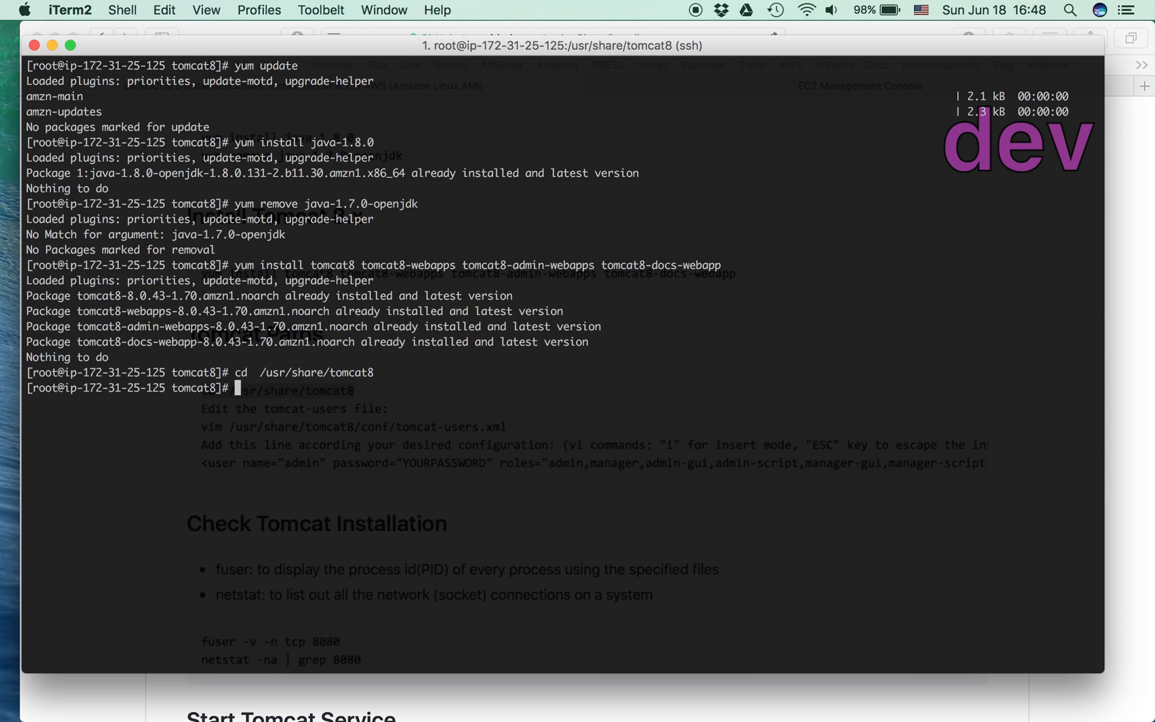
{"action": "type", "text": "ls"}
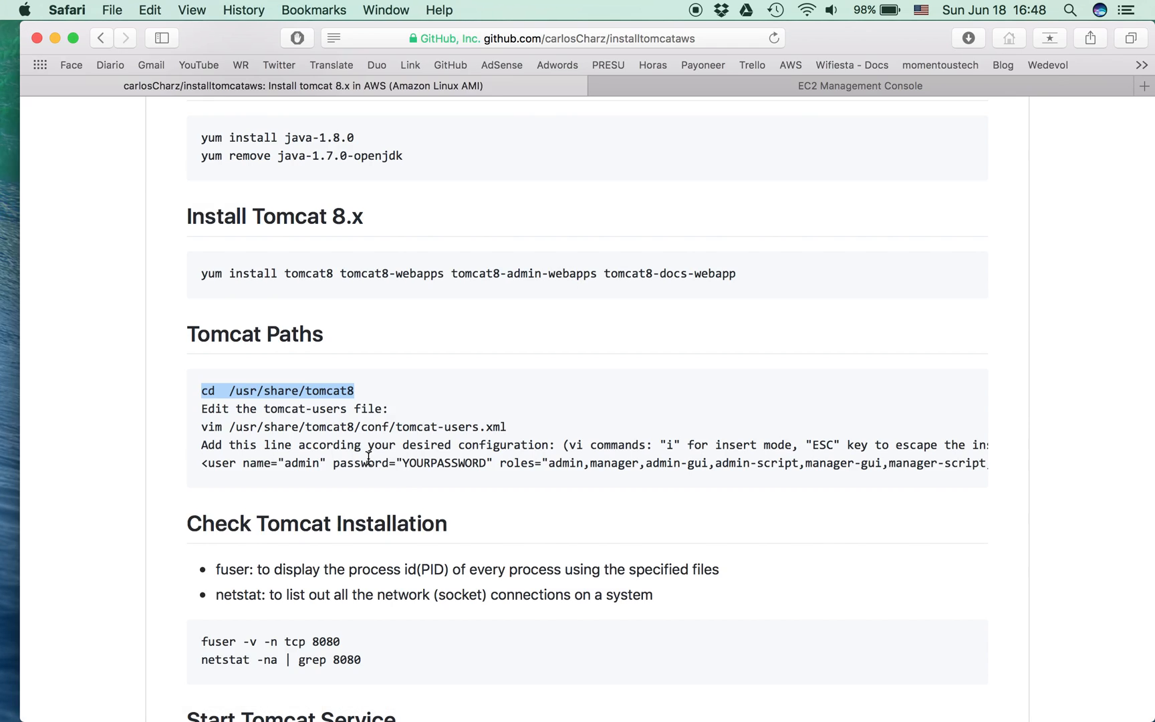
Deselect the cd line and scroll down to the Check Tomcat Installation section.
{"action": "left_click", "coordinate": [512, 435]}
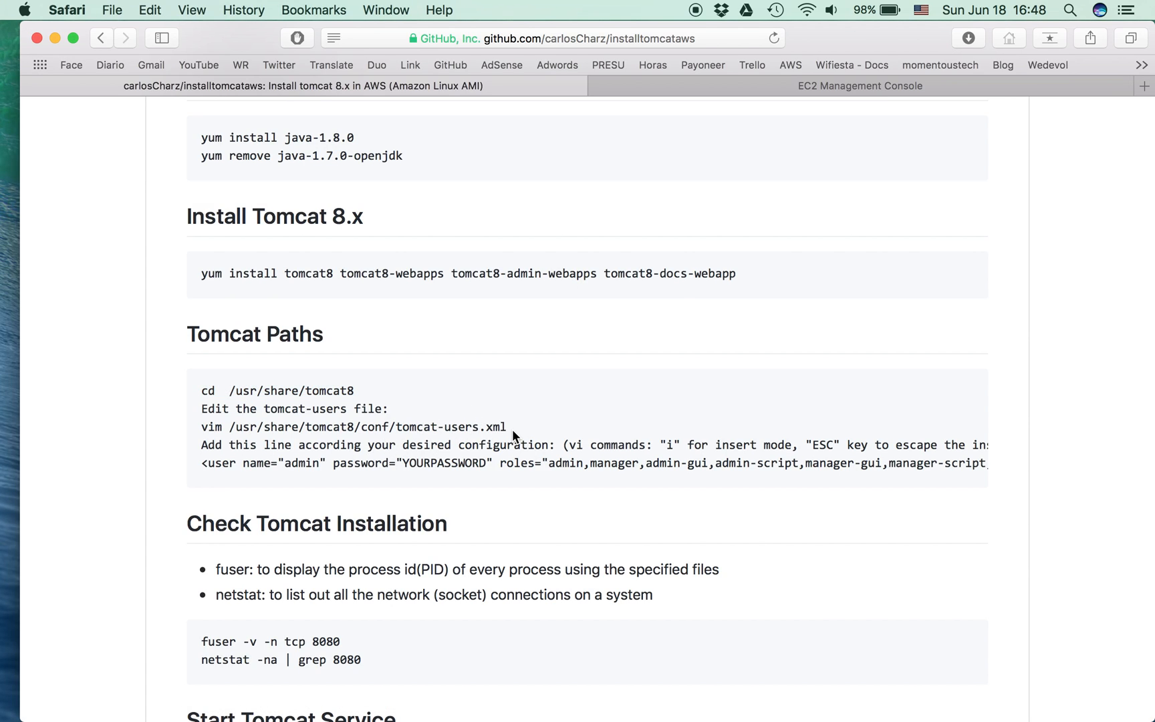
{"action": "mouse_move", "coordinate": [484, 427]}
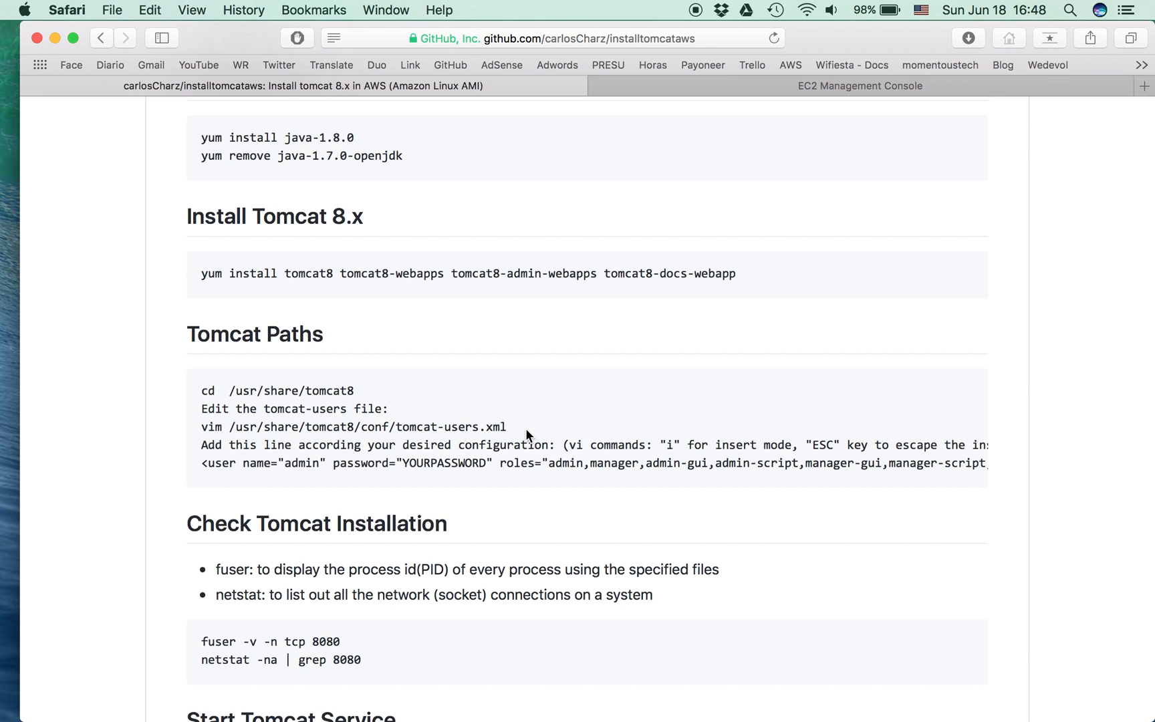
{"action": "mouse_move", "coordinate": [453, 434]}
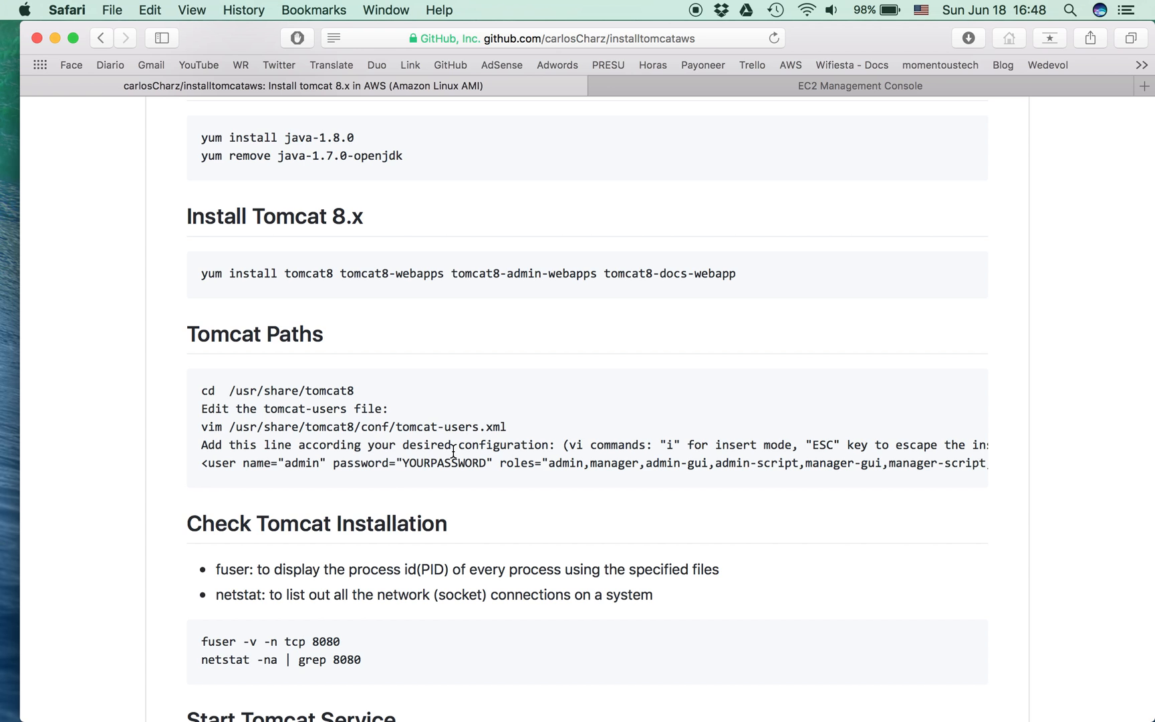
{"action": "scroll", "scroll_direction": "down", "scroll_amount": 3}
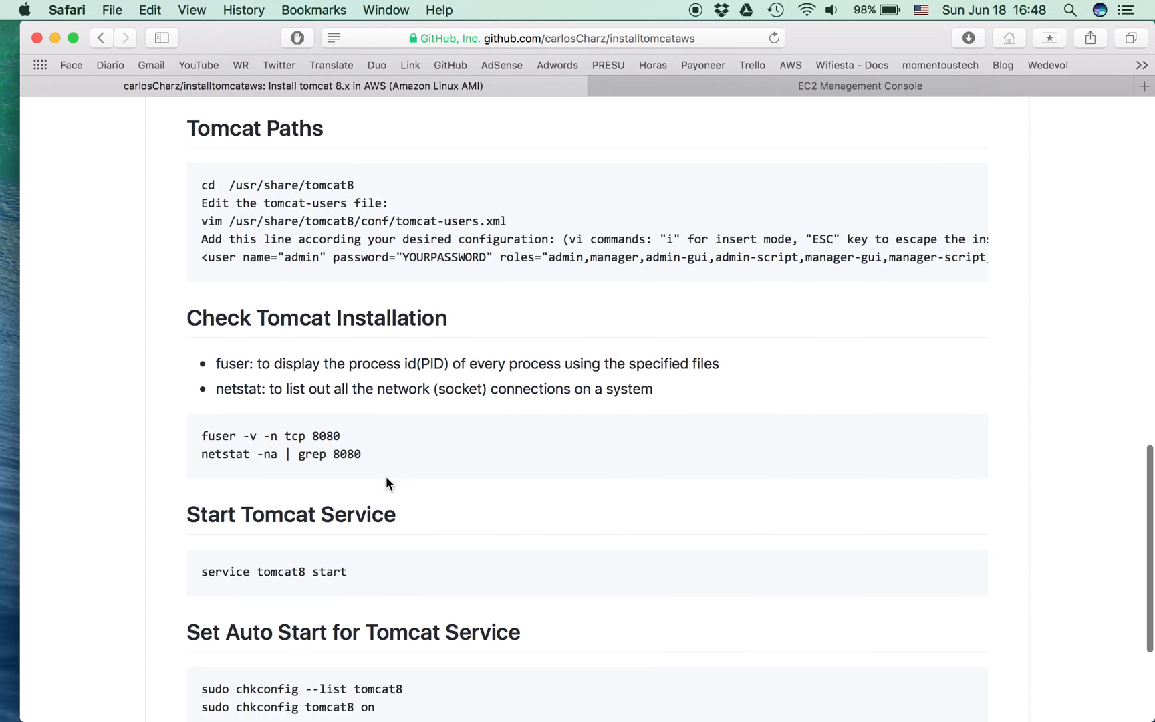
{"action": "scroll", "scroll_direction": "down", "scroll_amount": 3}
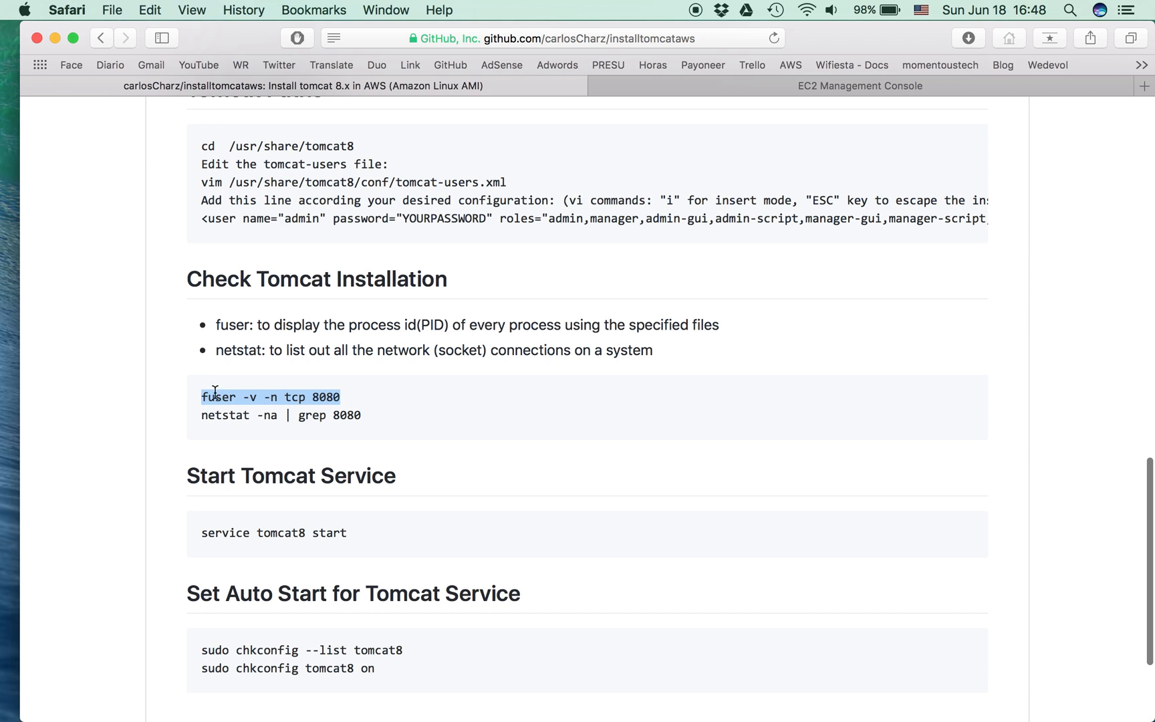
{"action": "mouse_move", "coordinate": [465, 382]}
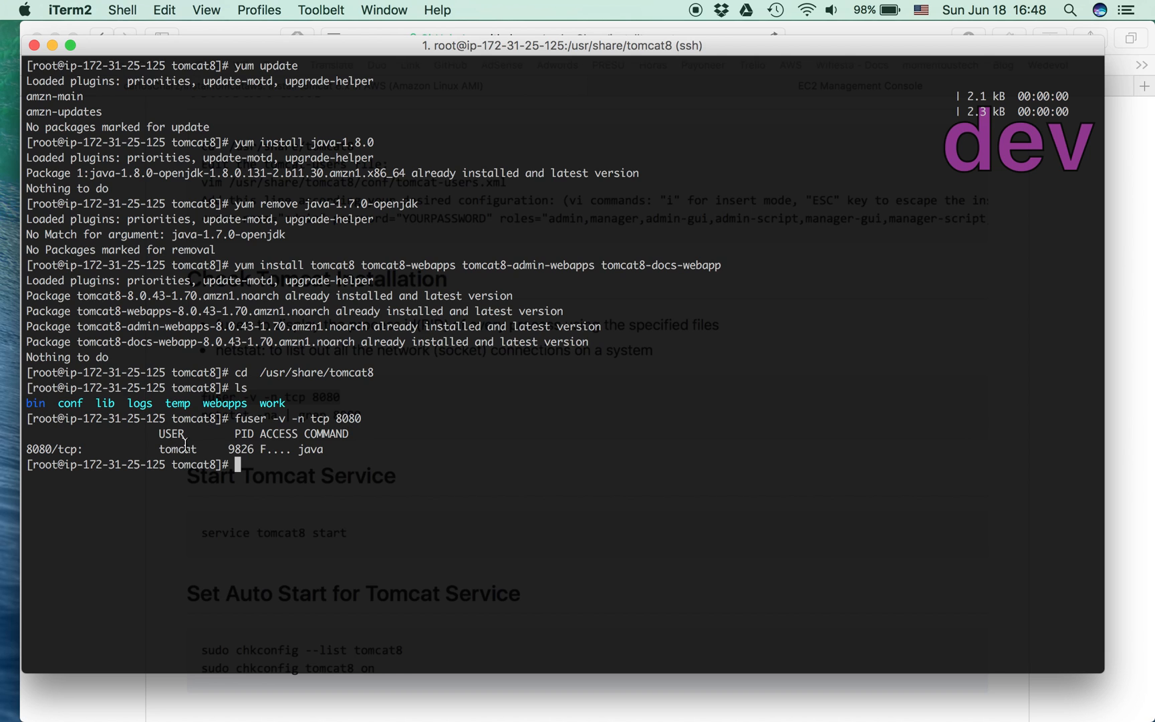
Check port 8080 with fuser, then run 'netstat -na | grep 8080' in the terminal.
{"action": "key", "text": "cmd+tab"}
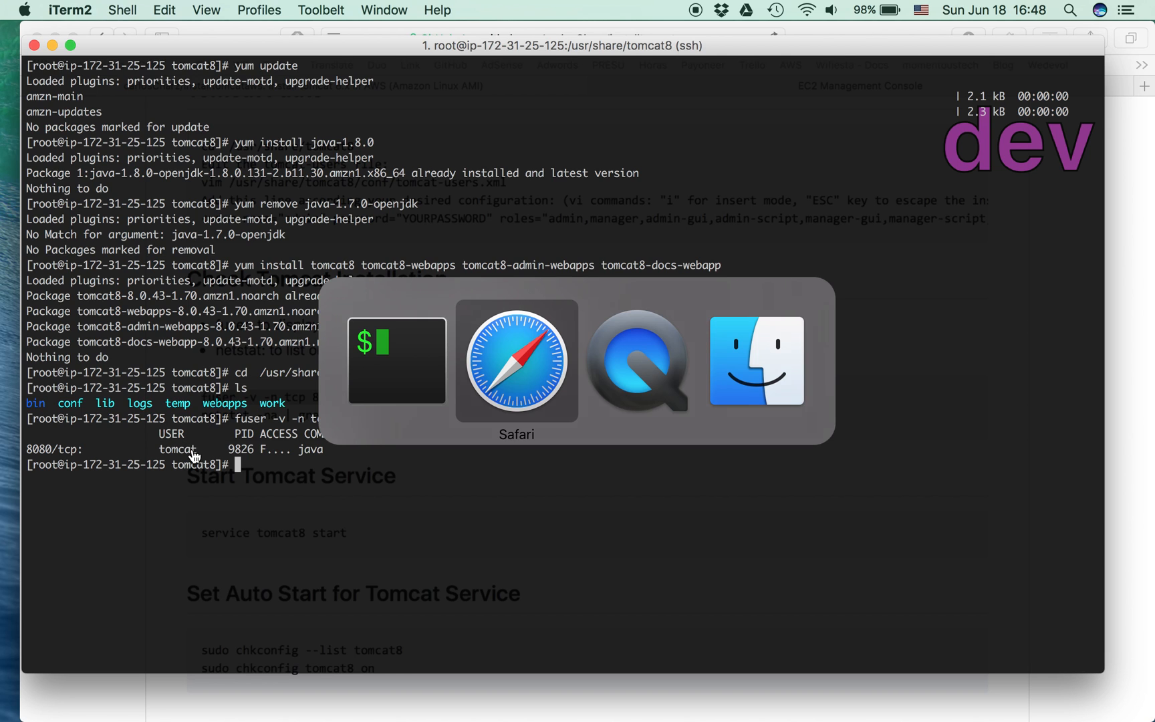
{"action": "left_click", "coordinate": [517, 360]}
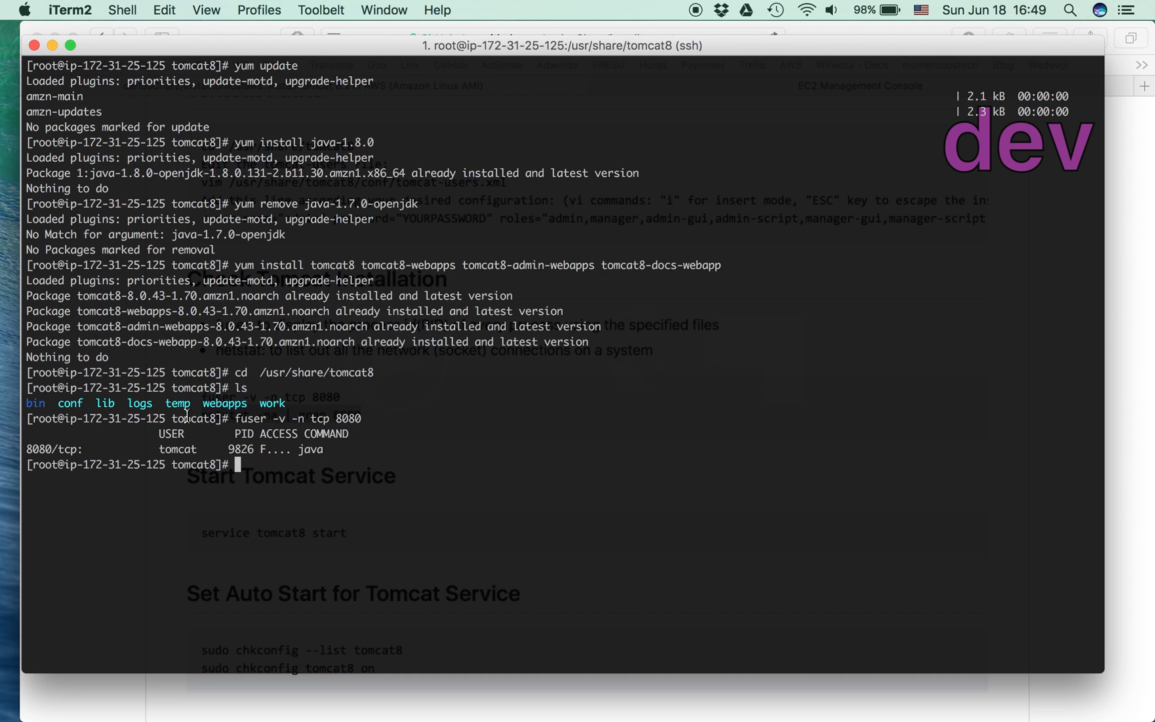
{"action": "type", "text": "netstat -na | grep 8080"}
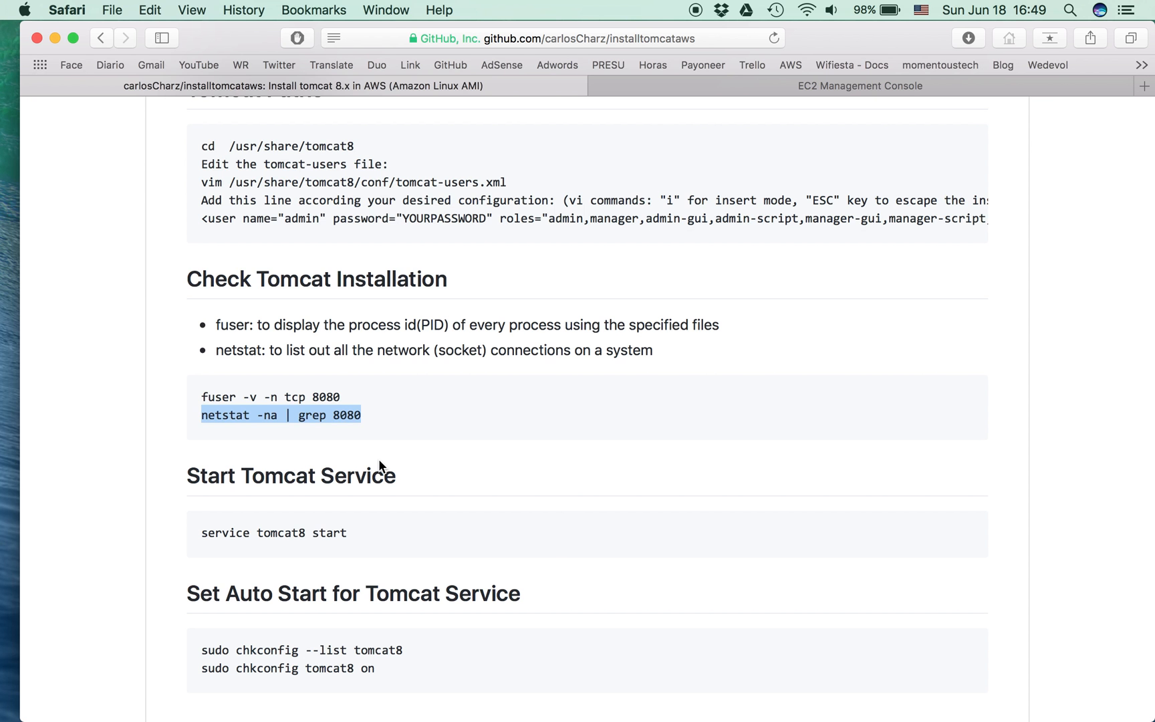
Scroll the README to its final Tomcat start and enable-at-boot sections.
{"action": "scroll", "scroll_direction": "down", "scroll_amount": 3}
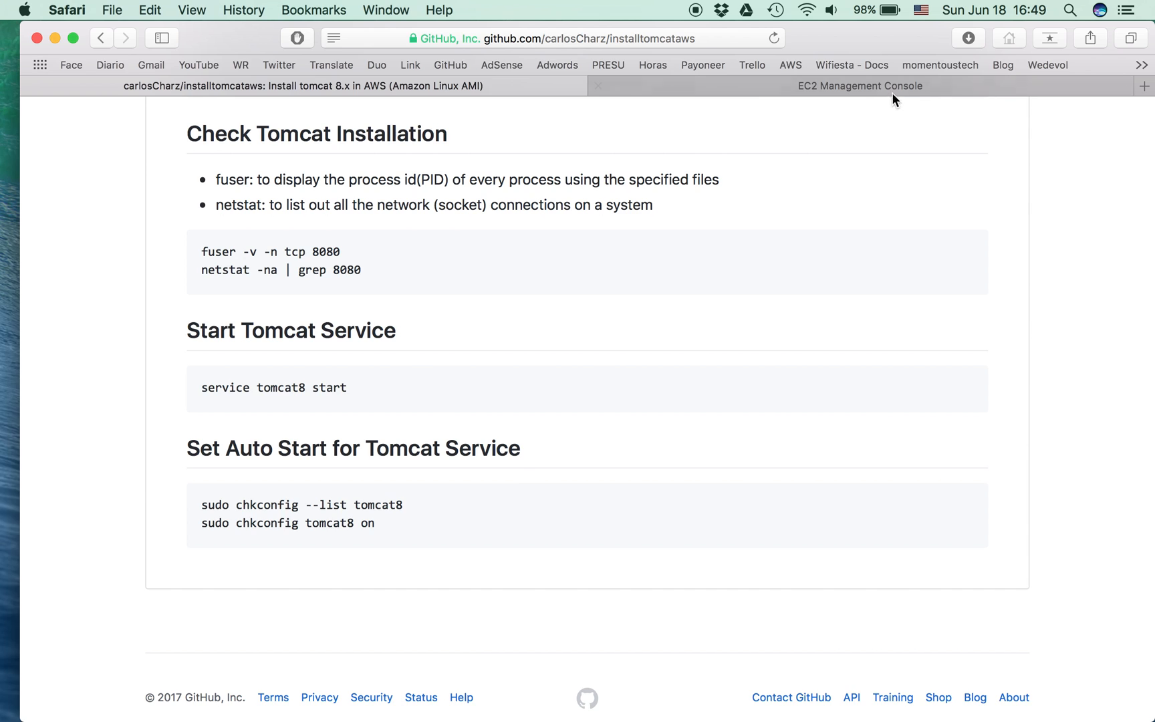
Copy the public IP 35.160.29.237 from the EC2 console and enter 35.160.29.237:8080.
{"action": "left_click", "coordinate": [859, 86]}
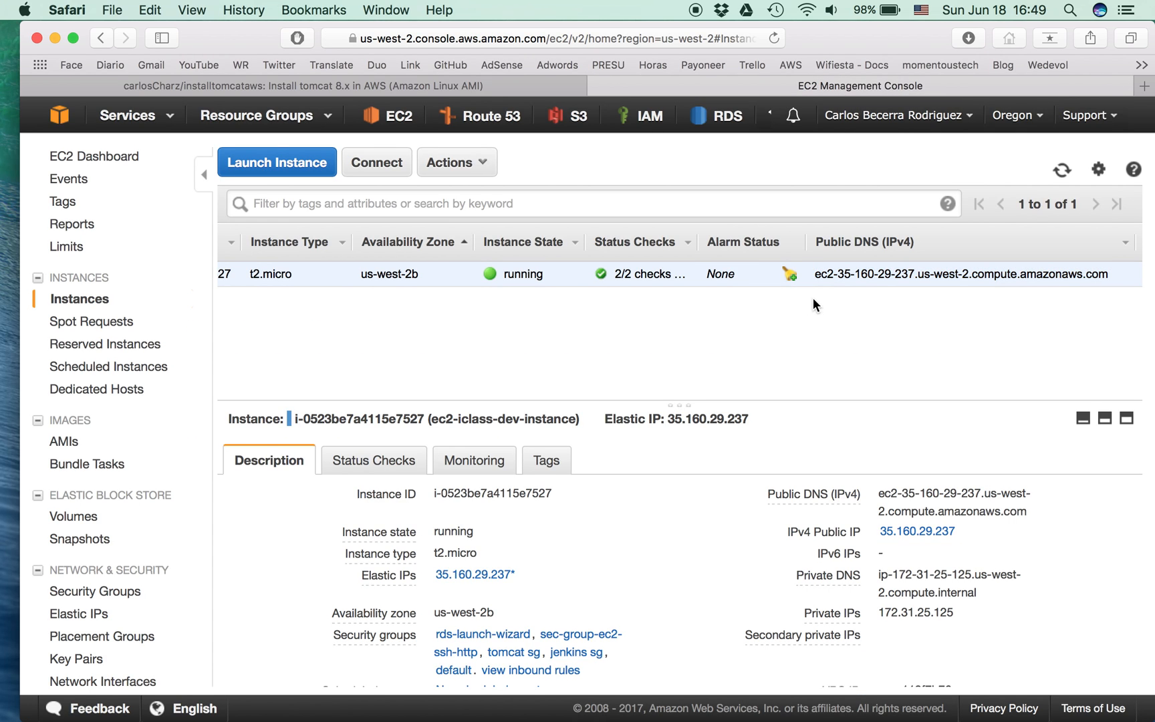
{"action": "double_click", "coordinate": [916, 531]}
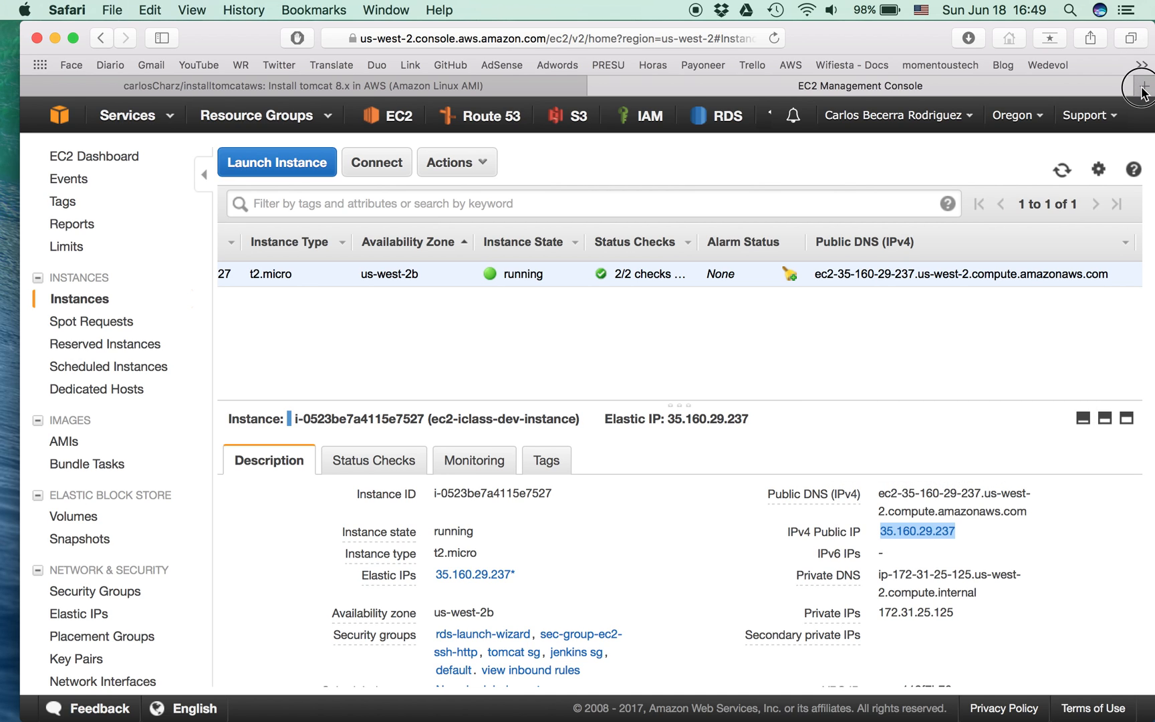
{"action": "type", "text": "35.160.29.237:8080"}
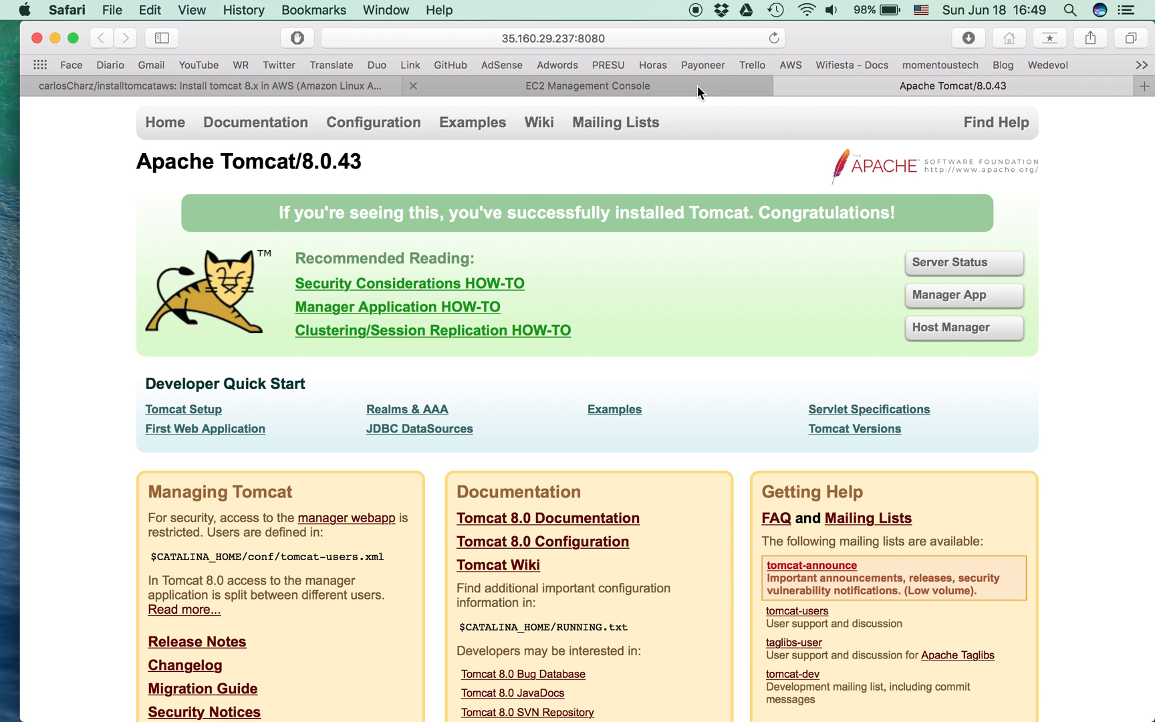
Load the Tomcat page at the public DNS name plus :8080, then return to the GitHub guide.
{"action": "left_click", "coordinate": [587, 85]}
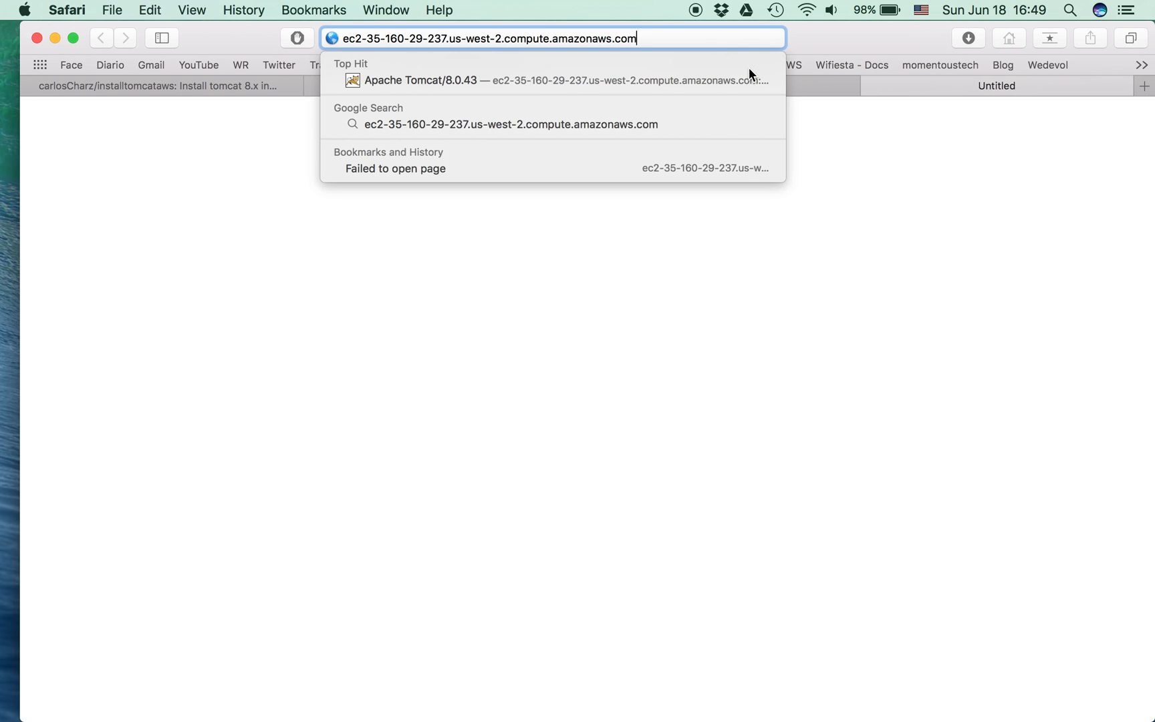
{"action": "type", "text": ":8080"}
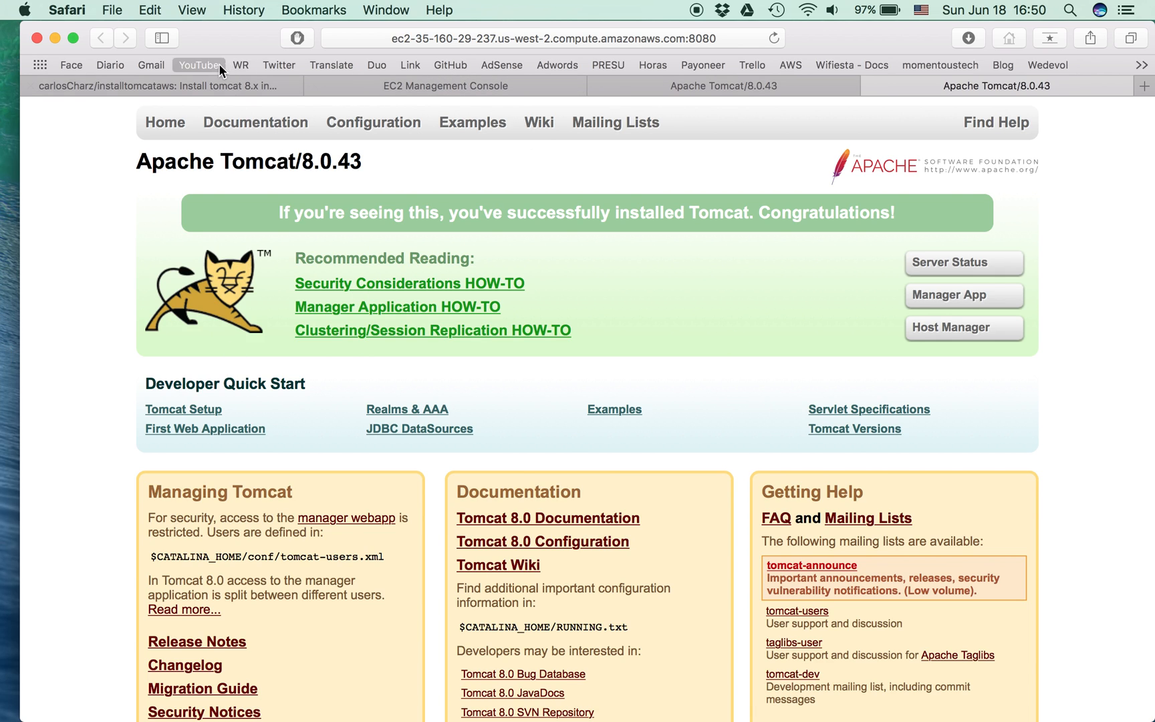
{"action": "left_click", "coordinate": [154, 86]}
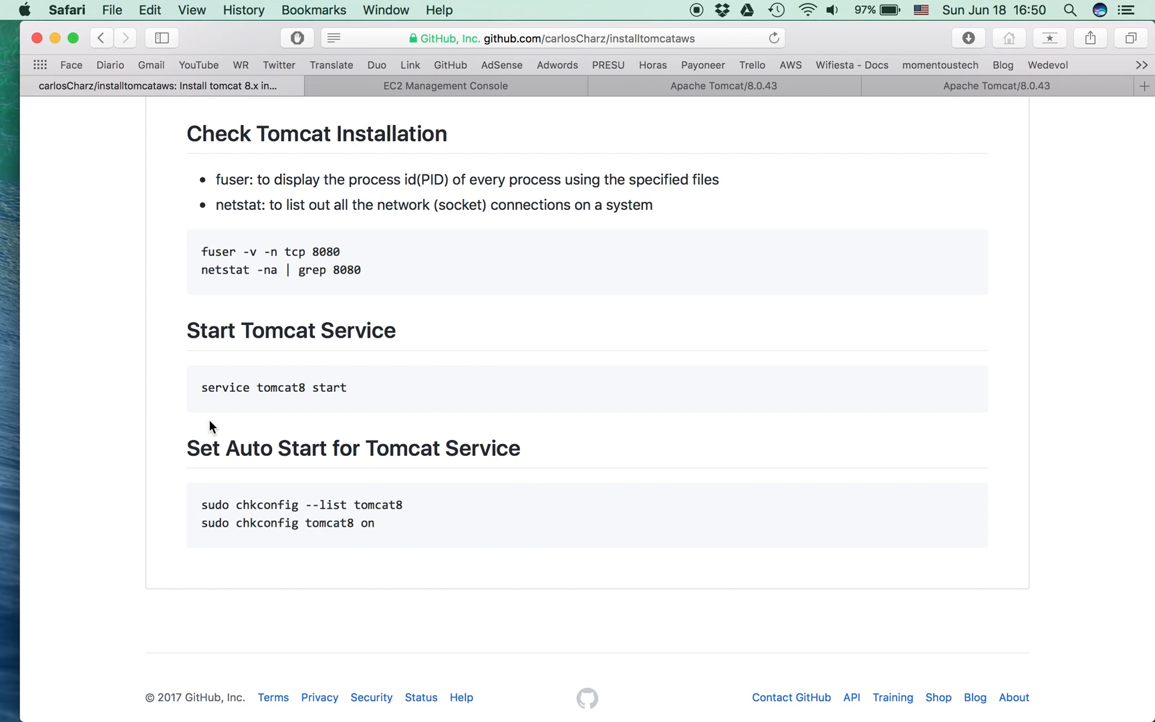